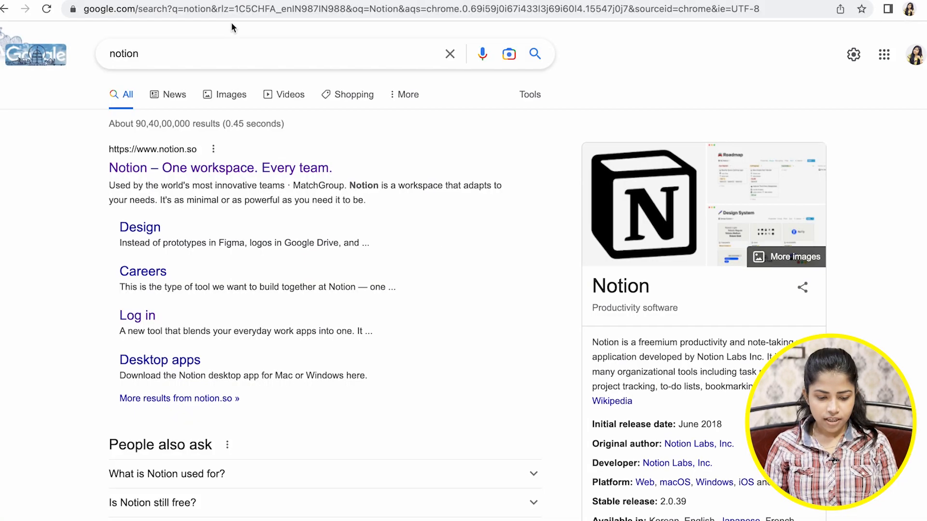
mouse_move(195, 175)
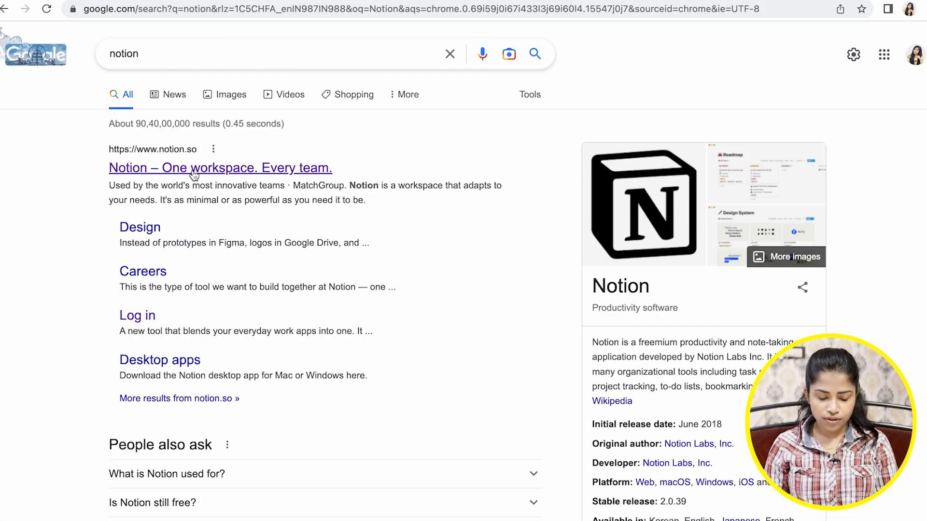
- Open the official Notion website from the Google results for "notion"
left_click(220, 167)
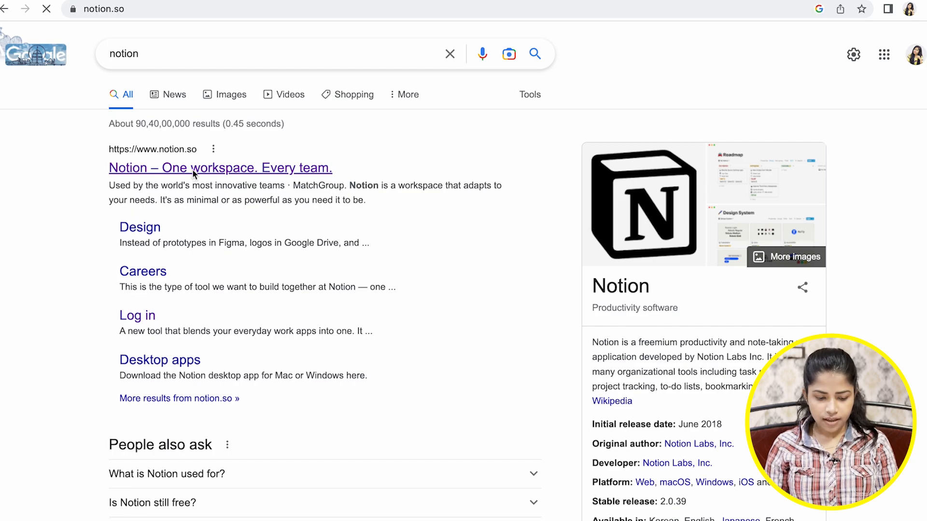
left_click(220, 166)
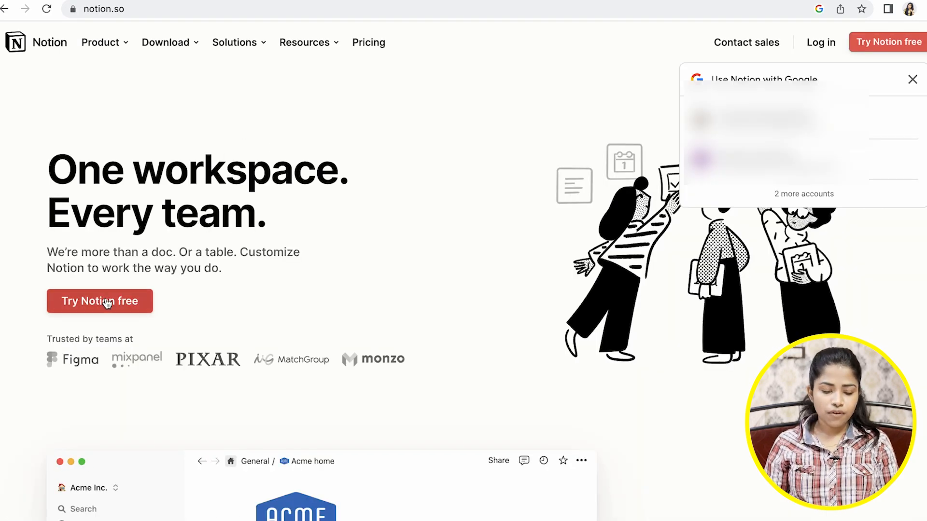
- Sign up for a free Notion account with Google and choose 'For personal use'
left_click(99, 301)
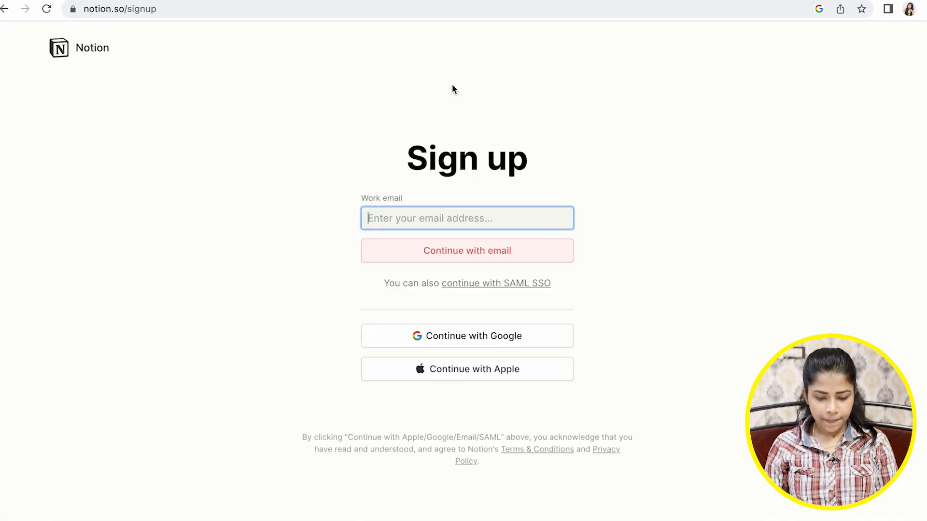
left_click(467, 336)
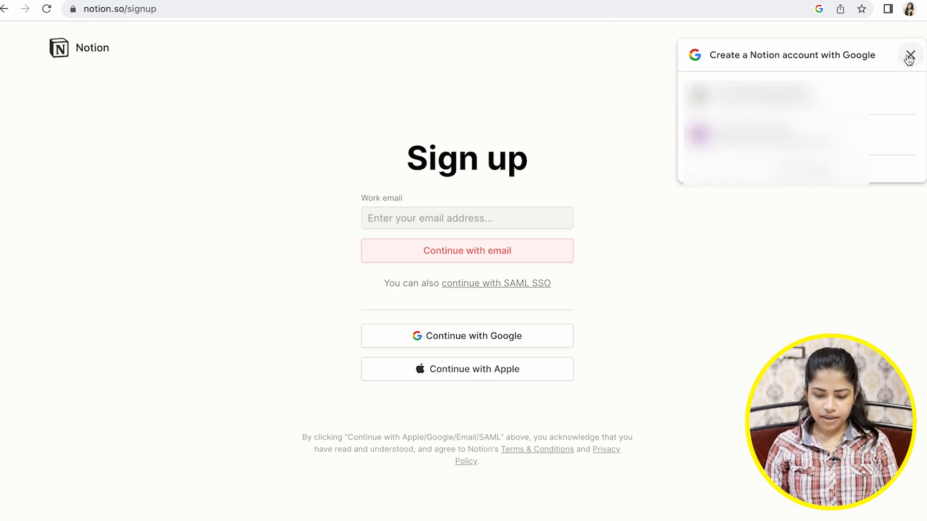
left_click(909, 54)
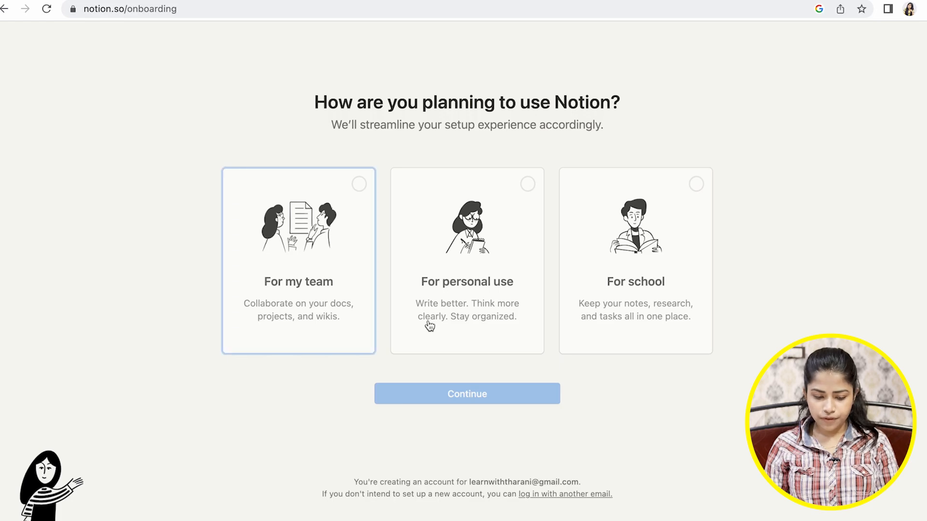
left_click(466, 260)
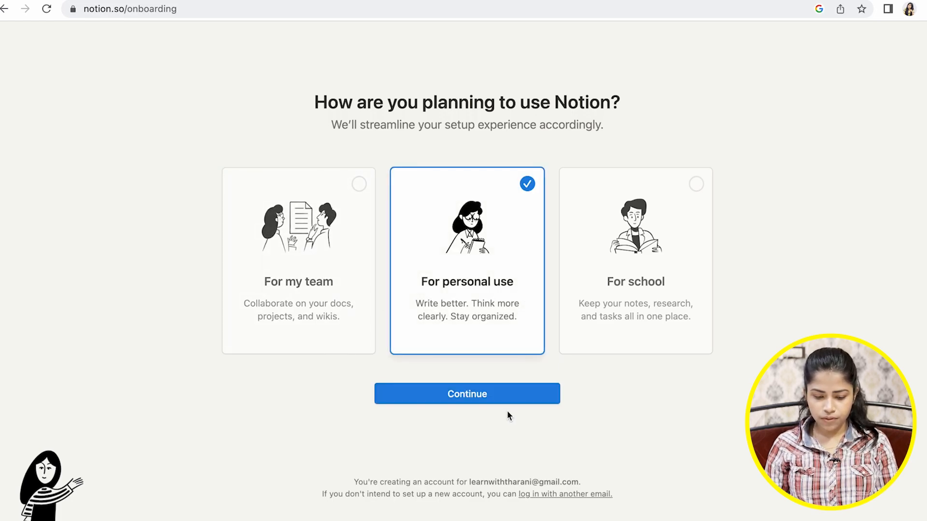
left_click(466, 394)
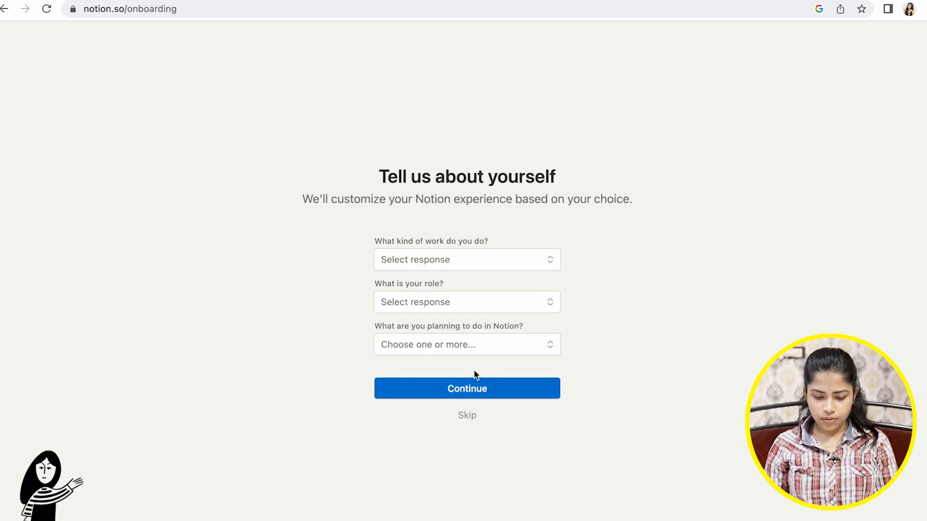
- Answer onboarding as Design work, 'Using Notion just for myself', planned use Other, and enter the workspace
left_click(466, 260)
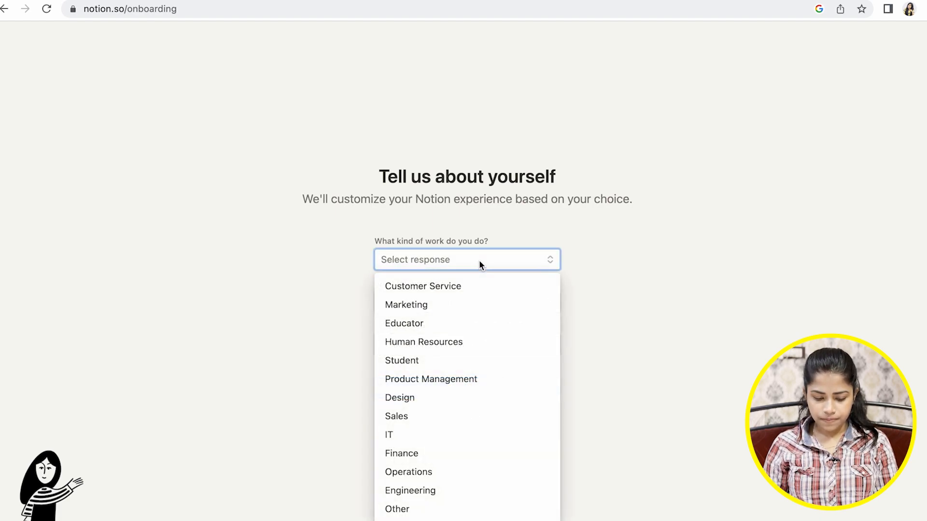
mouse_move(412, 405)
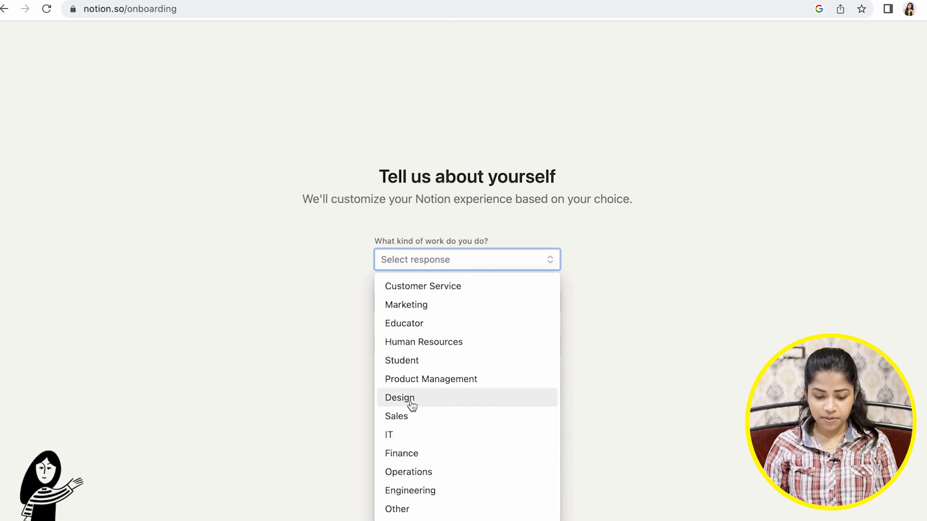
left_click(399, 397)
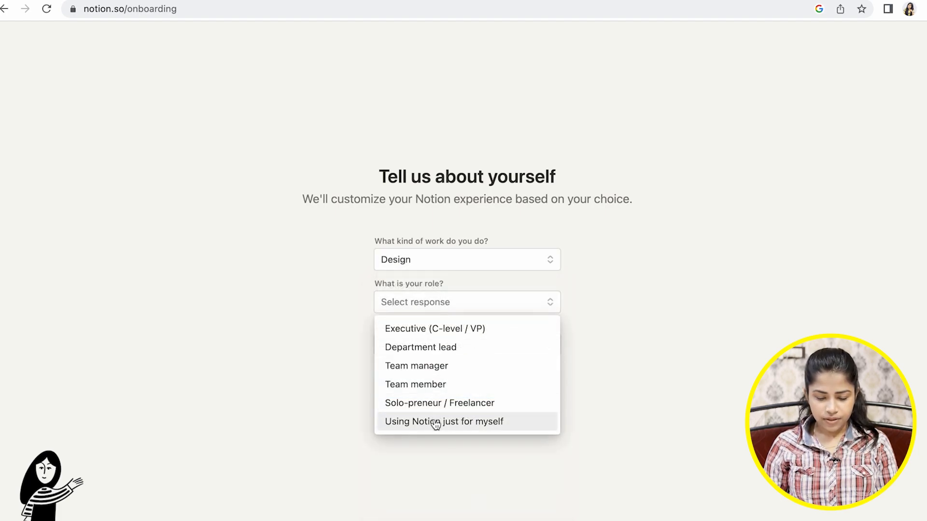
left_click(444, 422)
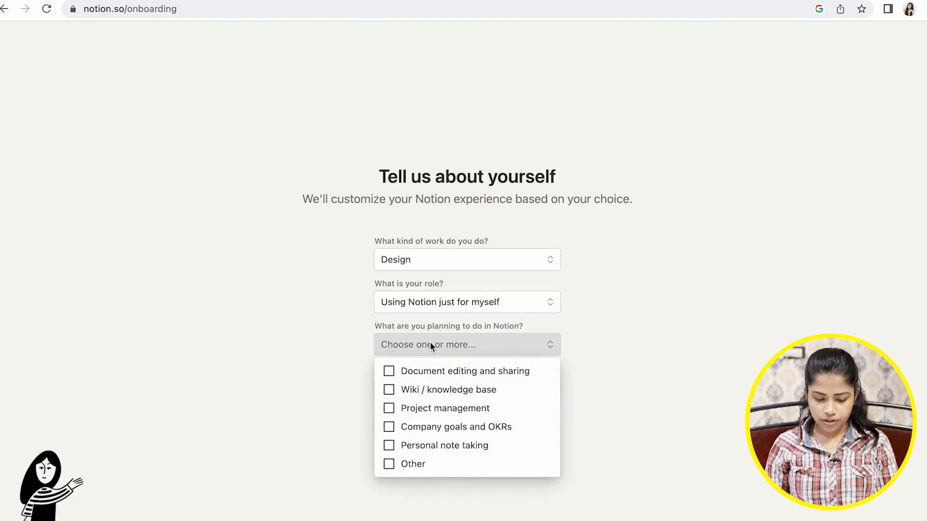
left_click(388, 464)
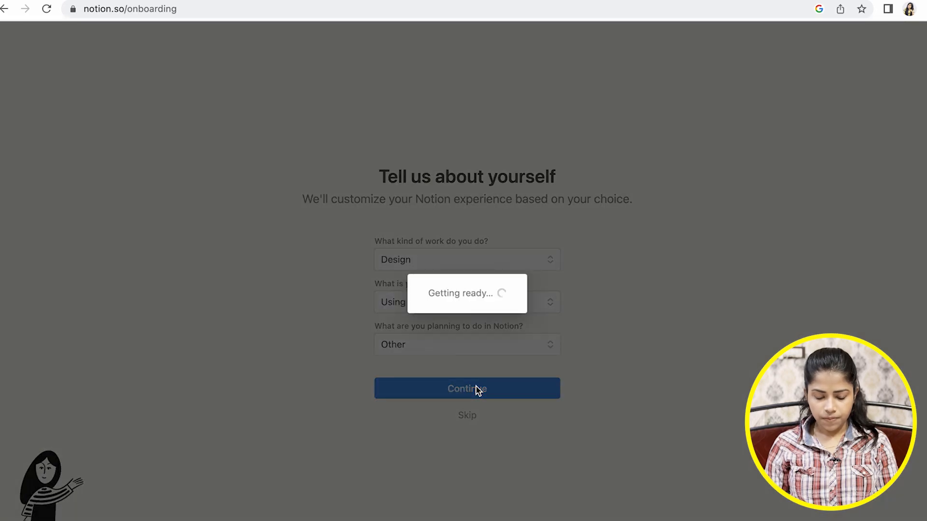
left_click(466, 388)
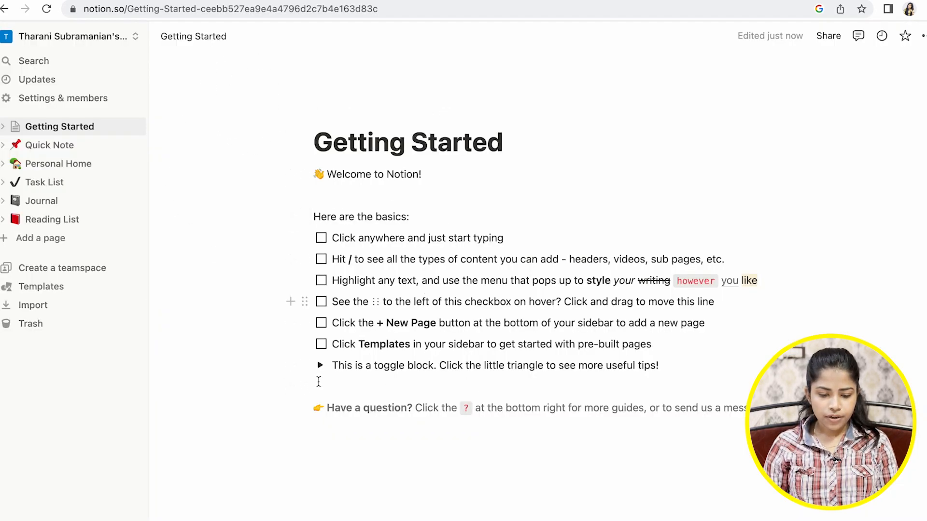
- Add the Design Portfolio template from the template gallery to the workspace
left_click(41, 286)
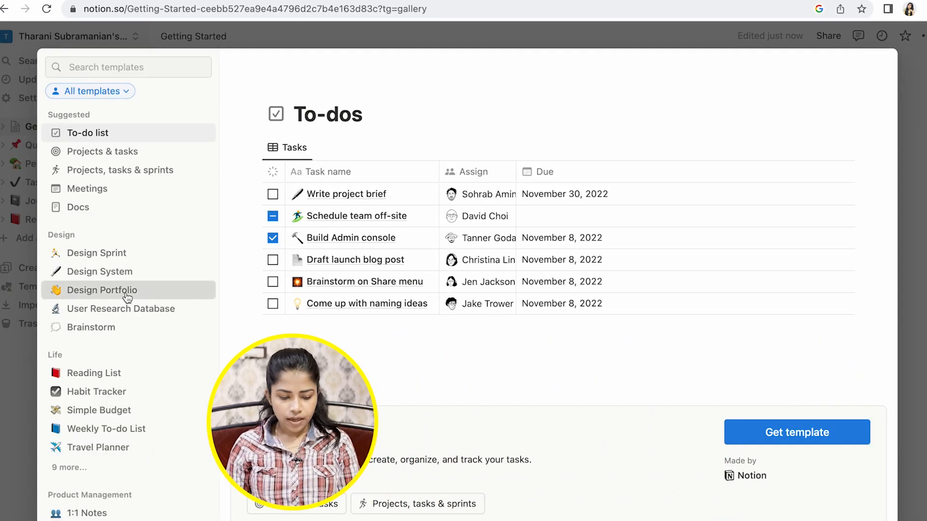
left_click(101, 290)
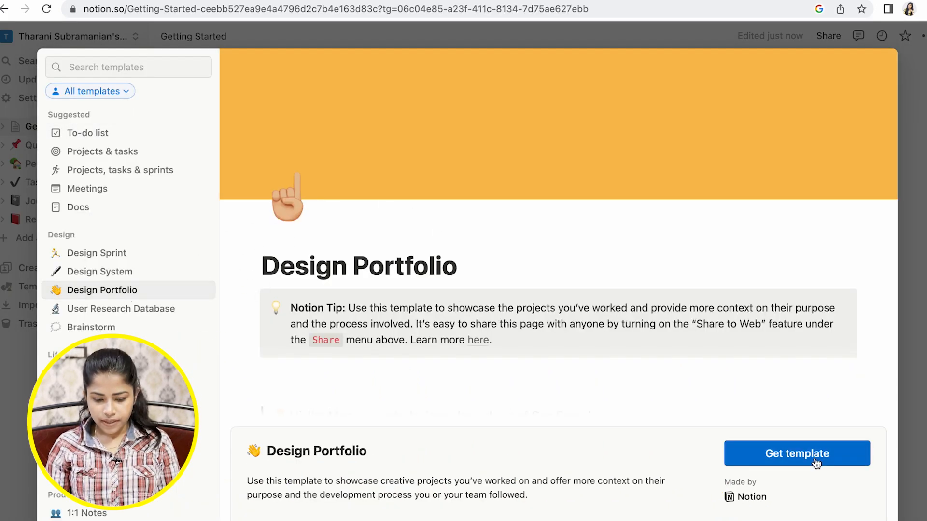
left_click(796, 454)
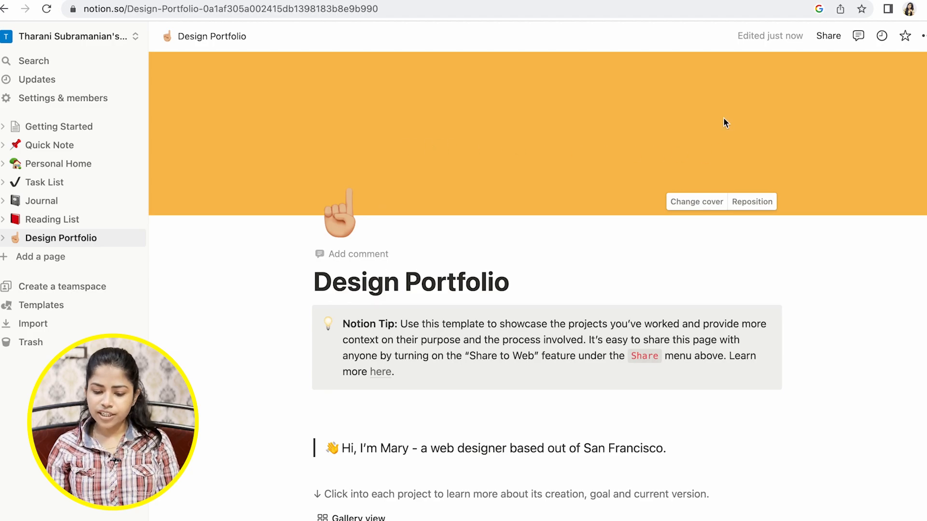
mouse_move(682, 173)
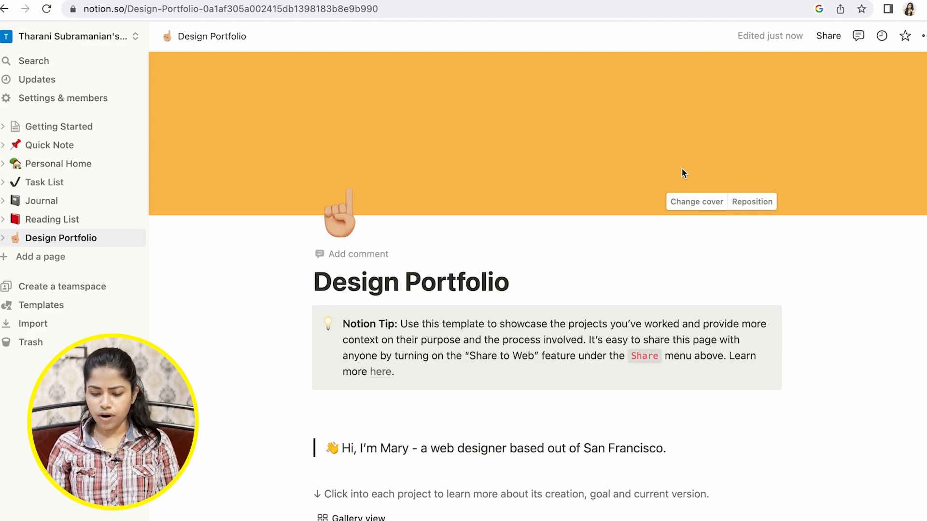
- Set an Unsplash 'Design' photo as the page cover and a smiling face as the page icon
left_click(696, 202)
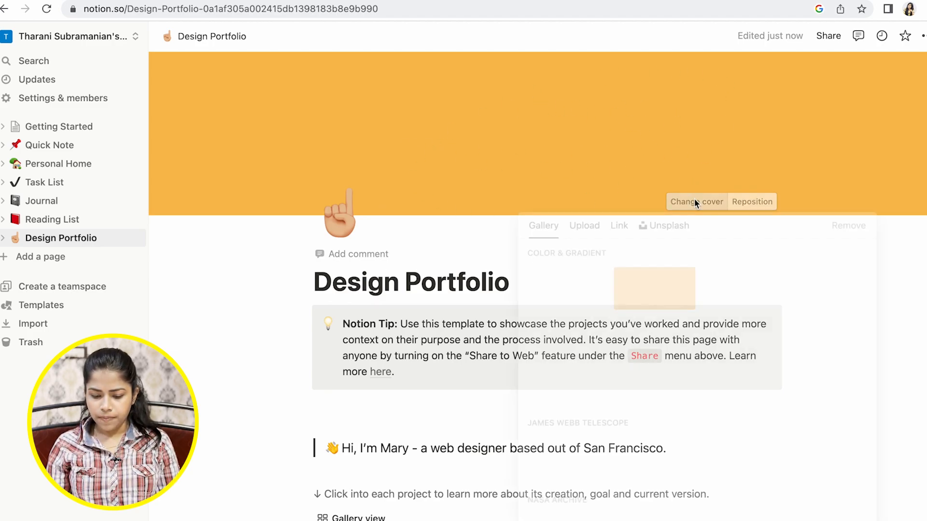
left_click(695, 201)
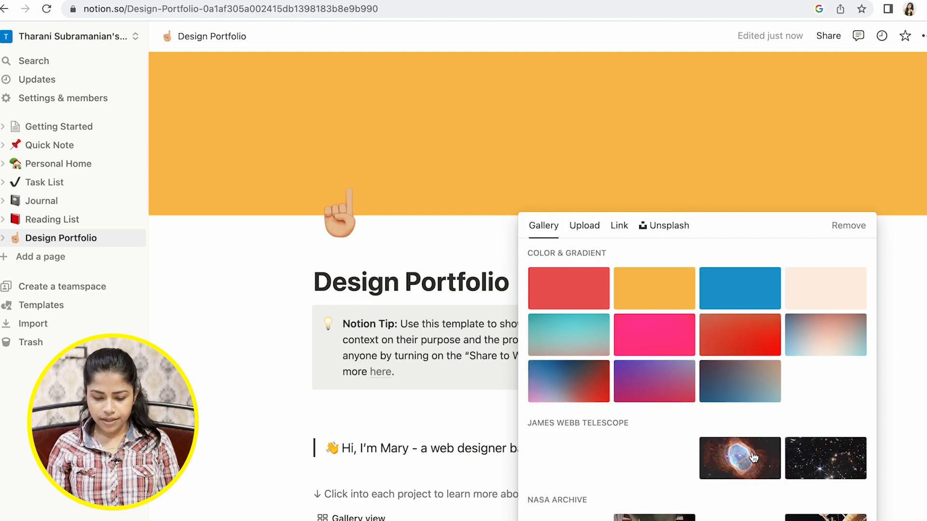
scroll("down", 3)
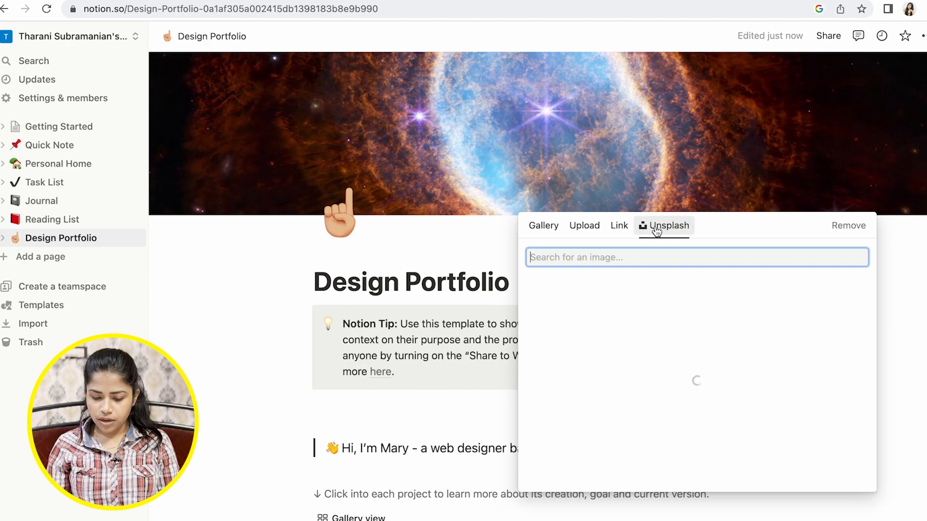
type("Design")
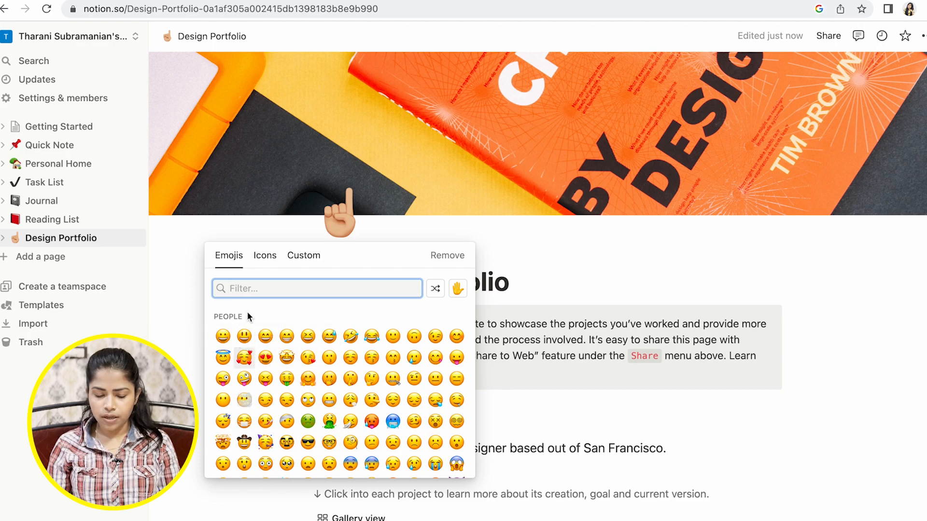
left_click(222, 336)
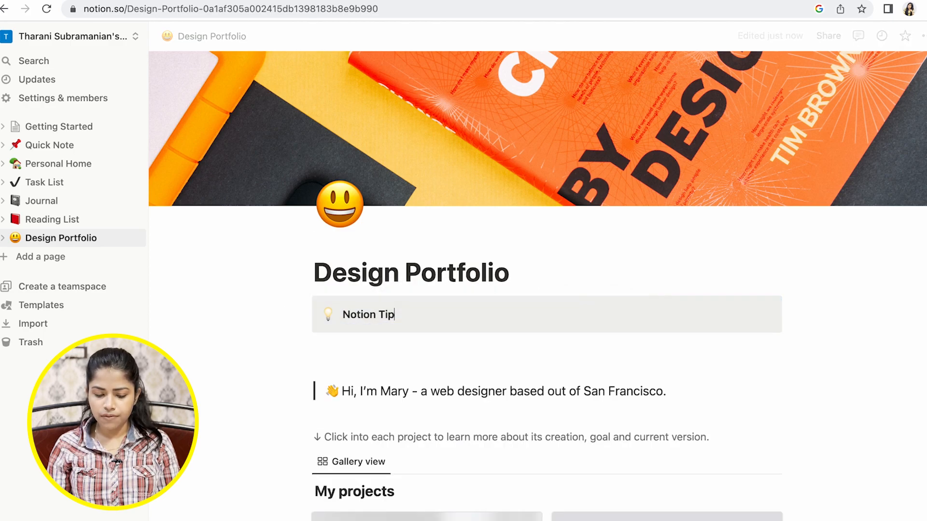
- Replace the tip callout text with 'Your Introduction'
key("Backspace")
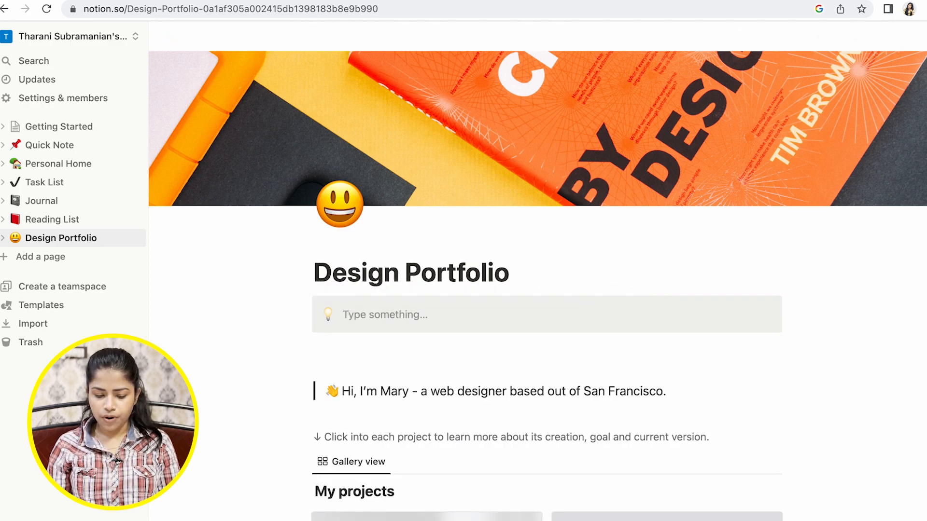
type("Your")
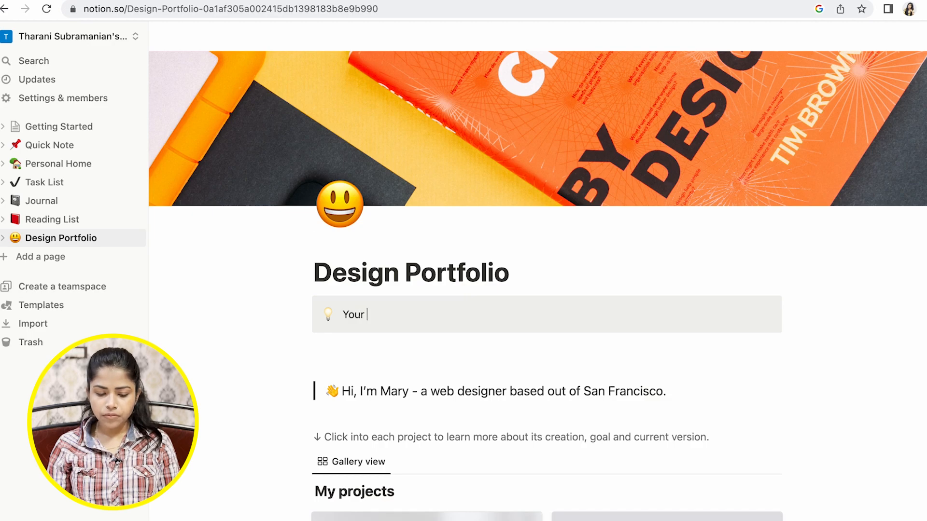
type("Introduct")
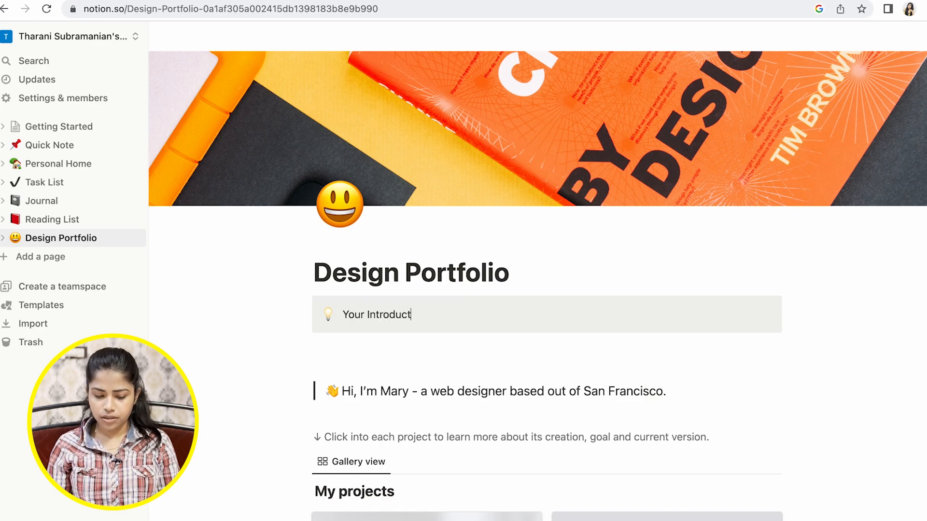
type("ion")
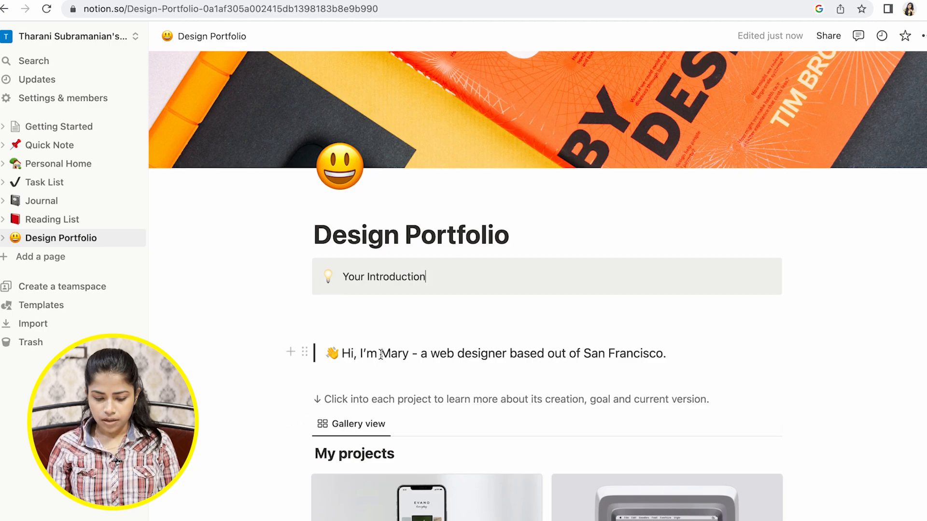
- Write the greeting line 'Tharani - A Senior UX Designer'
type("T")
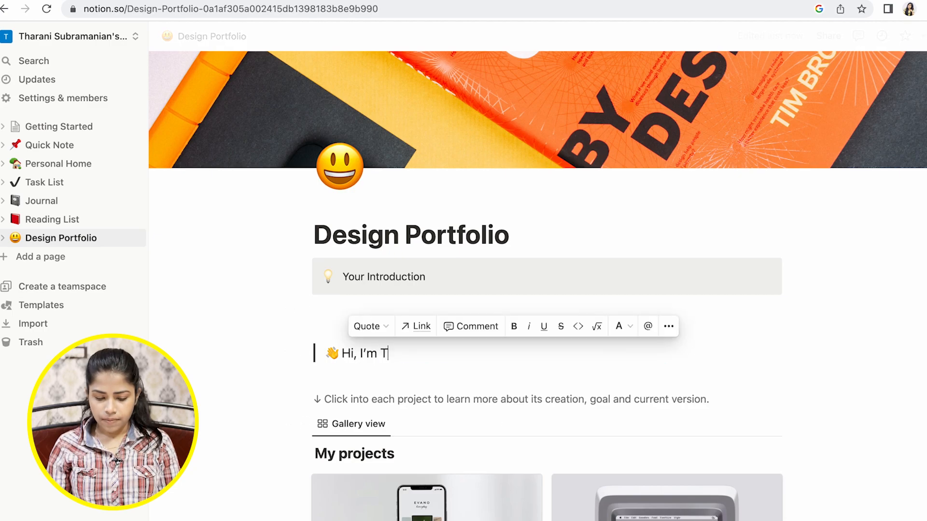
type("harani")
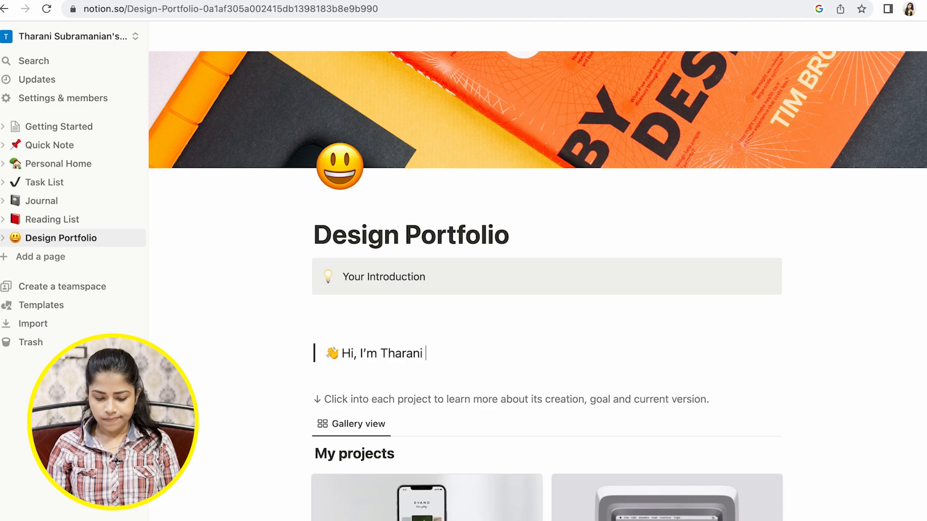
type("- A De")
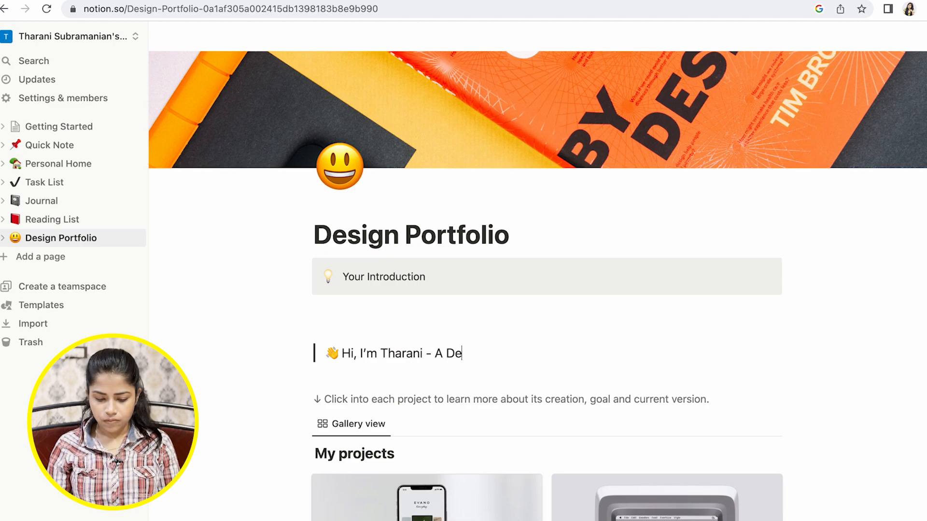
type("nior UX")
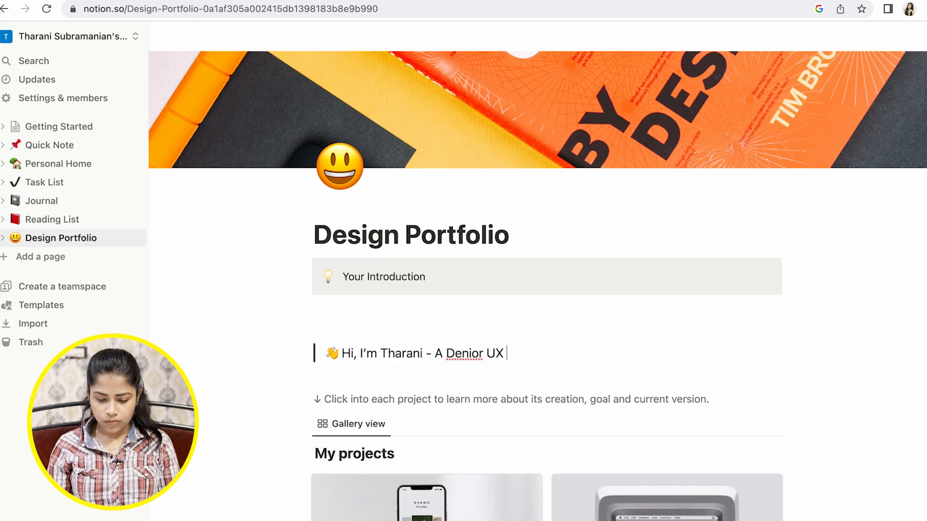
type("Designer")
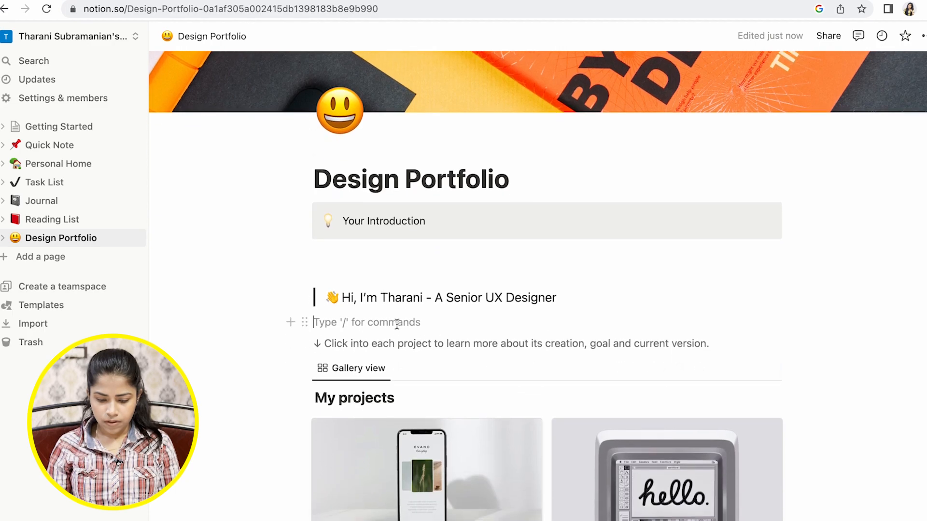
mouse_move(427, 303)
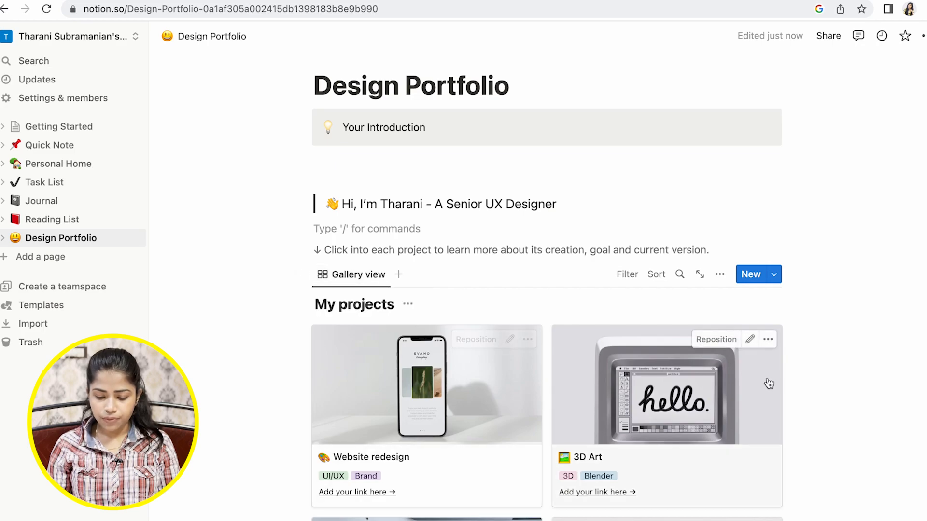
scroll("down", 3)
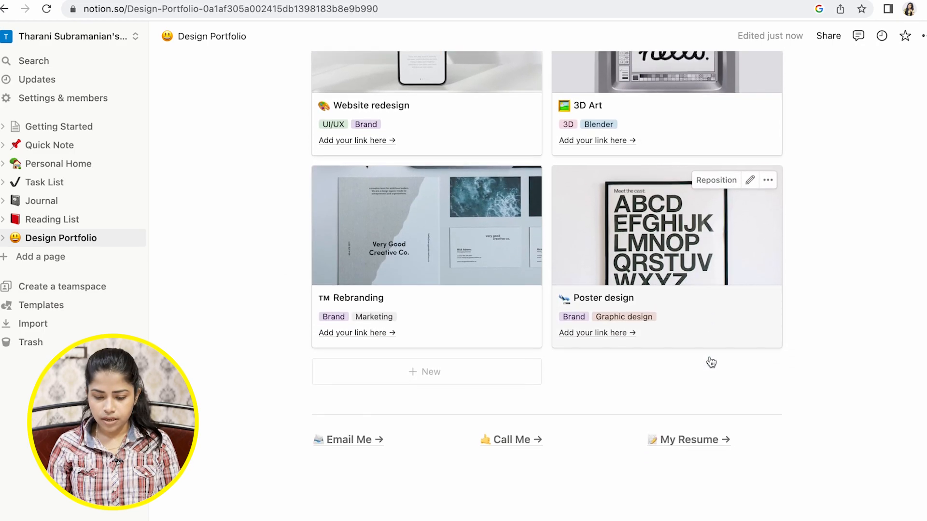
scroll("up", 3)
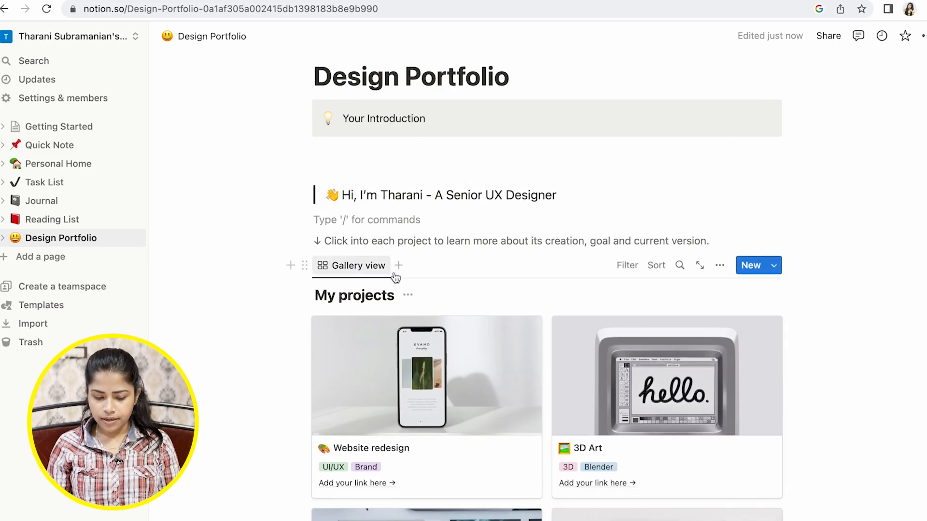
left_click(398, 265)
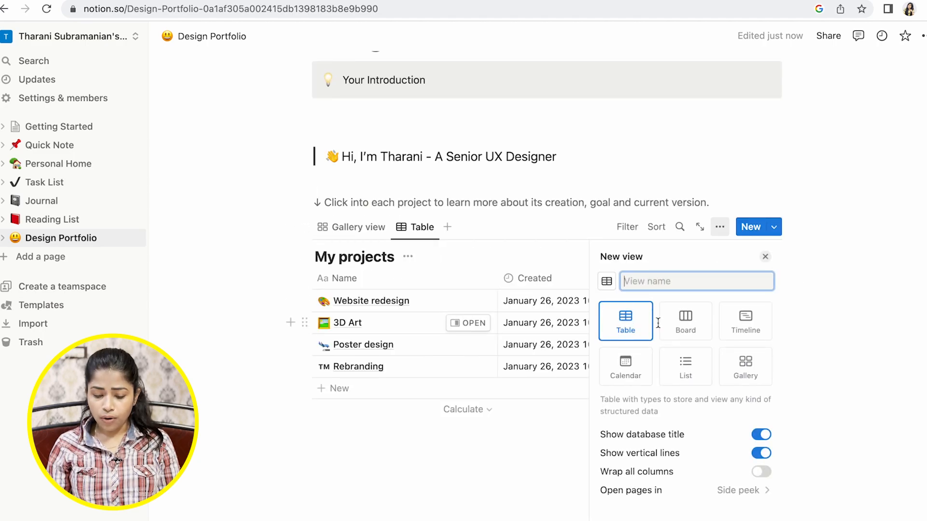
mouse_move(401, 317)
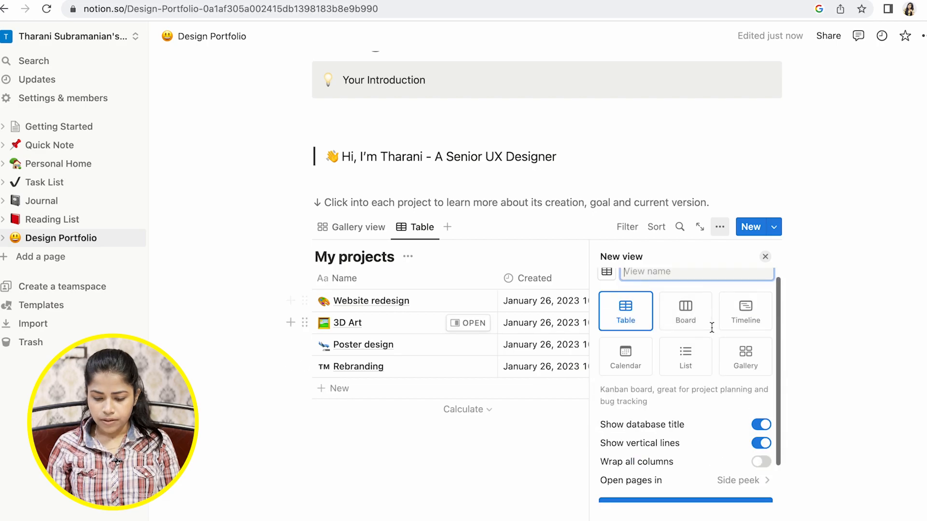
left_click(686, 311)
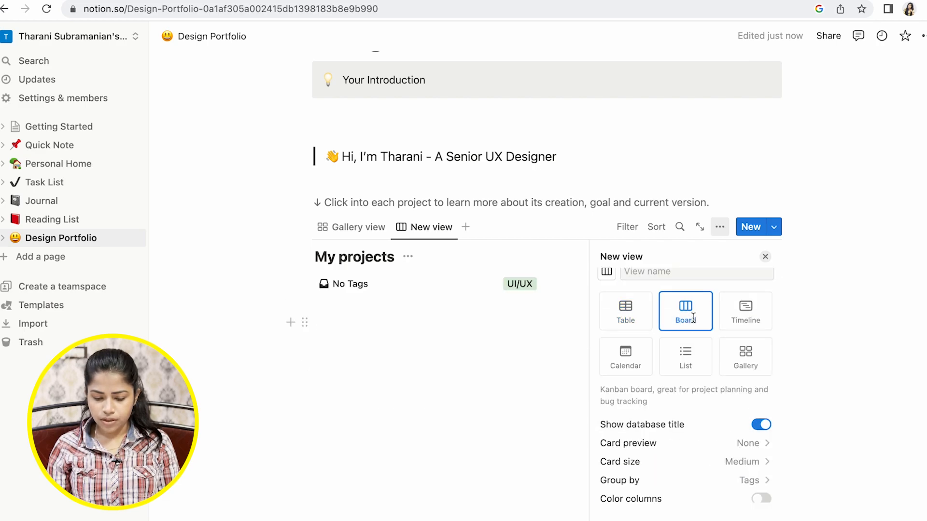
left_click(745, 366)
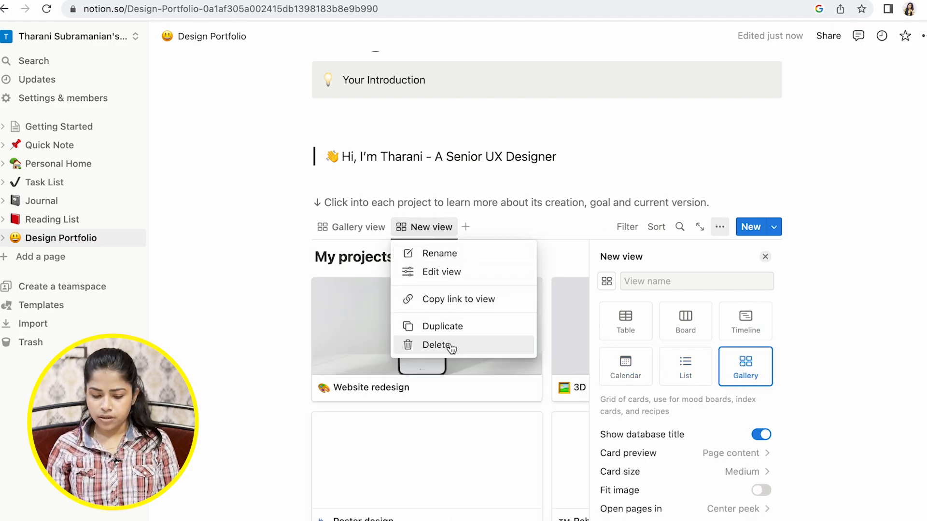
left_click(438, 344)
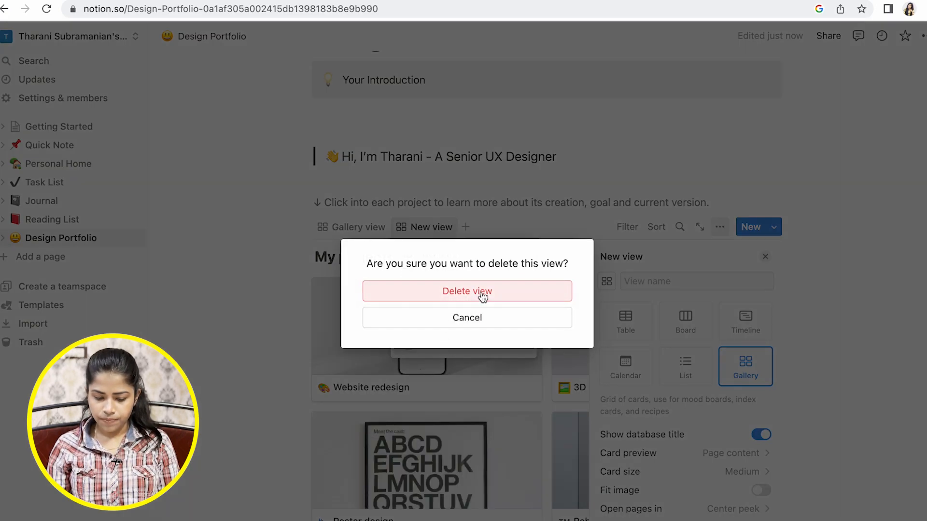
left_click(466, 291)
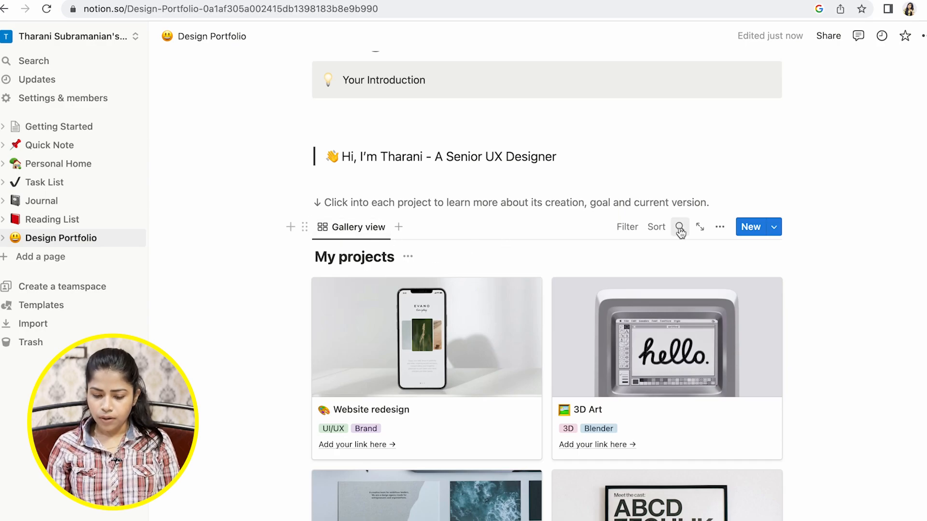
- Rename the Website redesign project card to 'UX Case study'
scroll("up", 3)
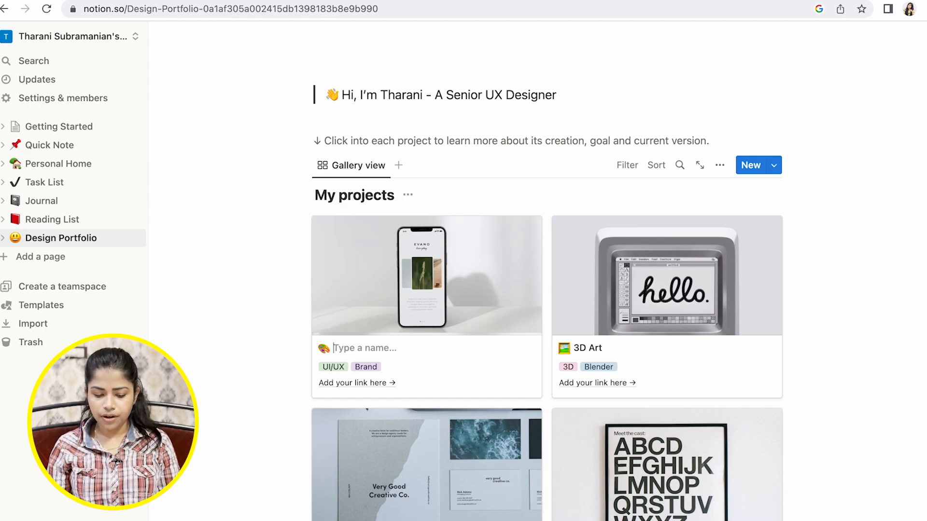
type("U")
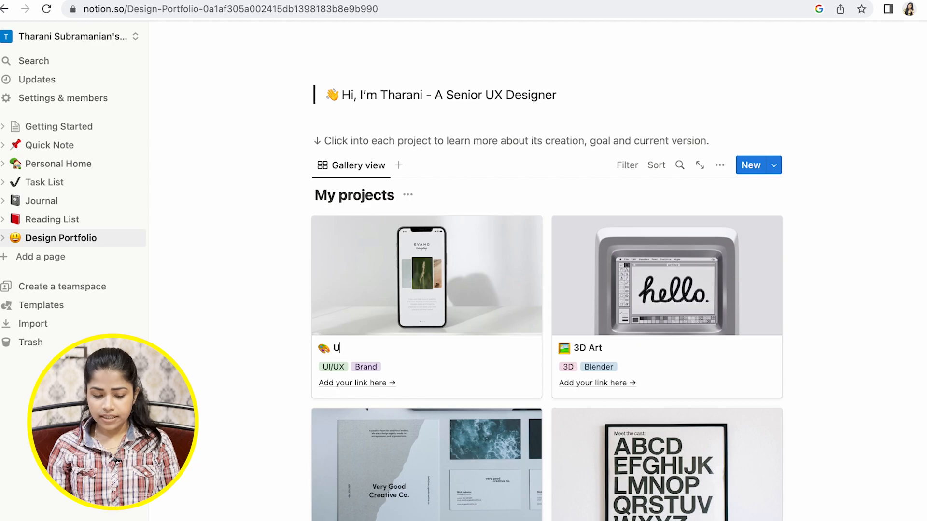
type("UX Case study")
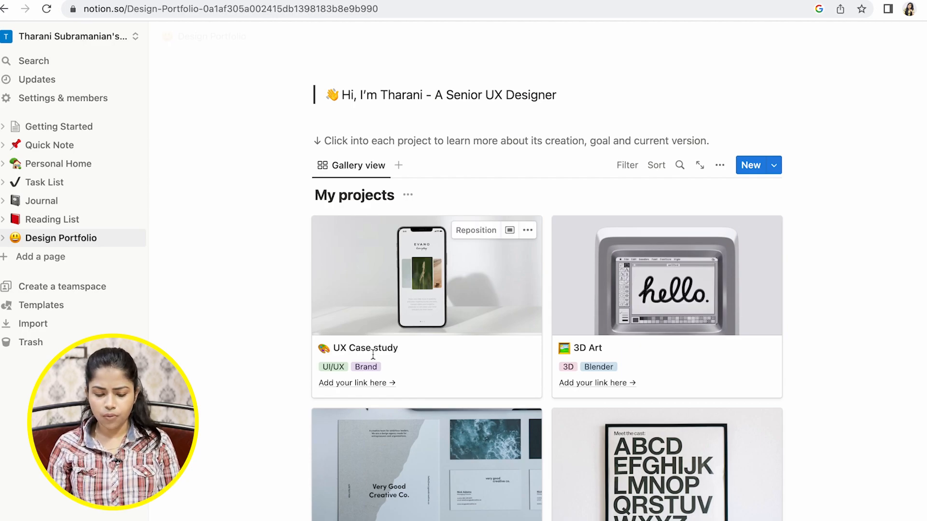
mouse_move(346, 389)
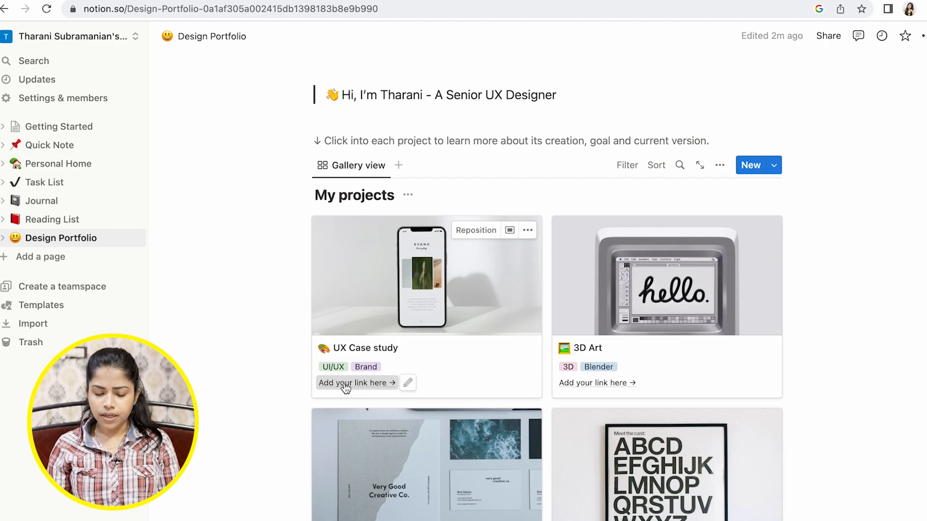
mouse_move(407, 383)
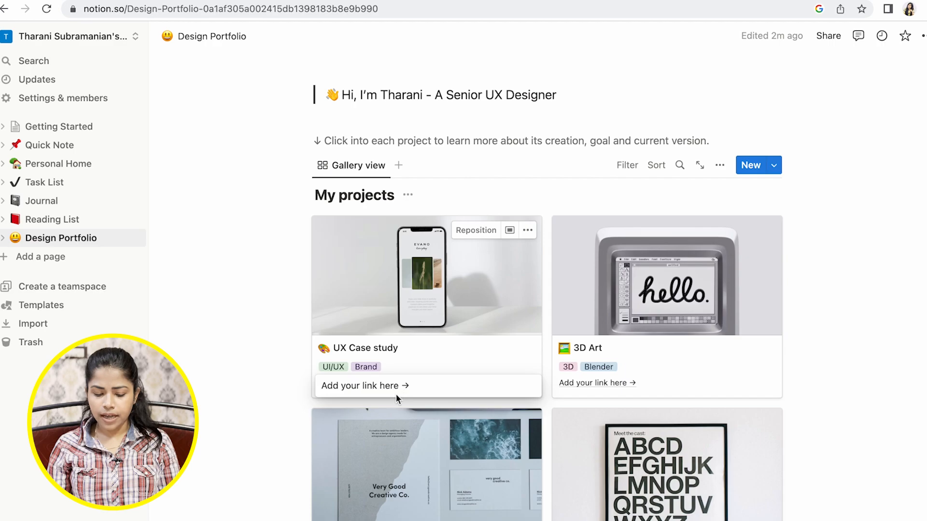
scroll("down", 3)
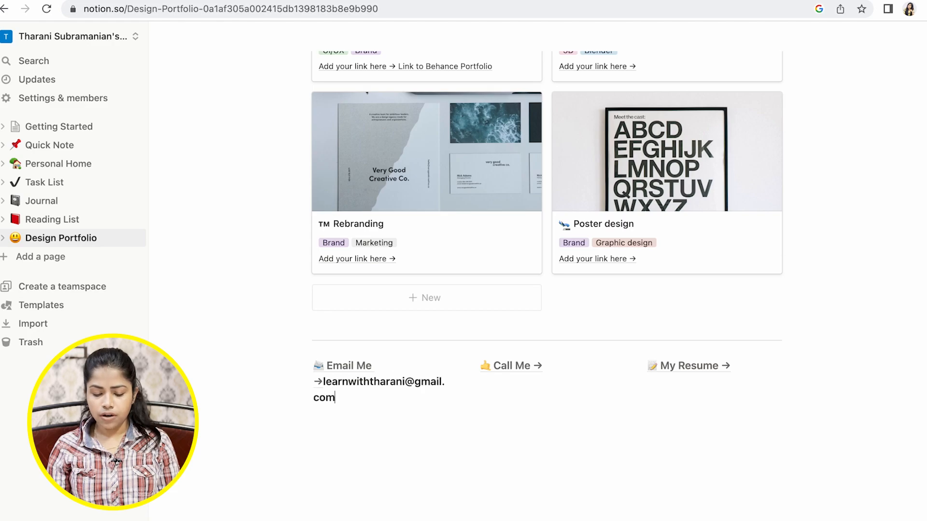
mouse_move(732, 371)
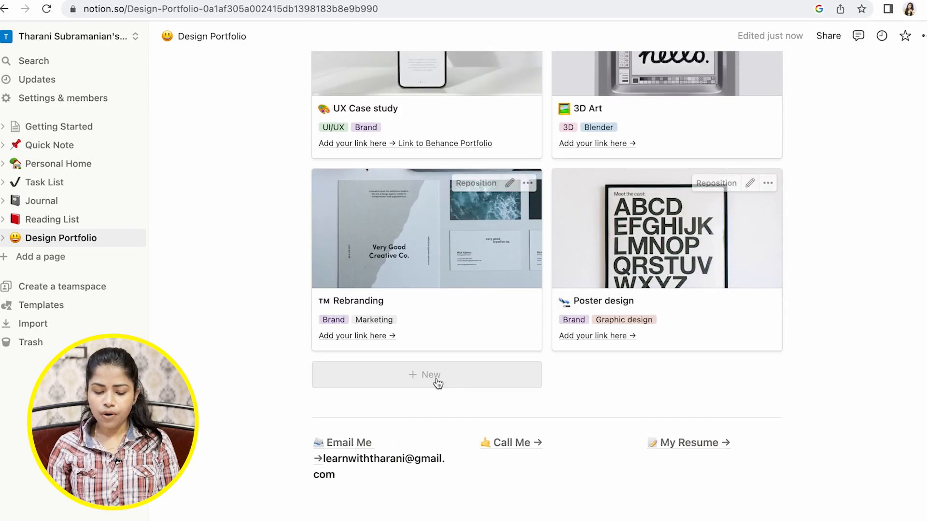
- Add a new gallery project, then review the page's Share options and sharing help article
left_click(427, 375)
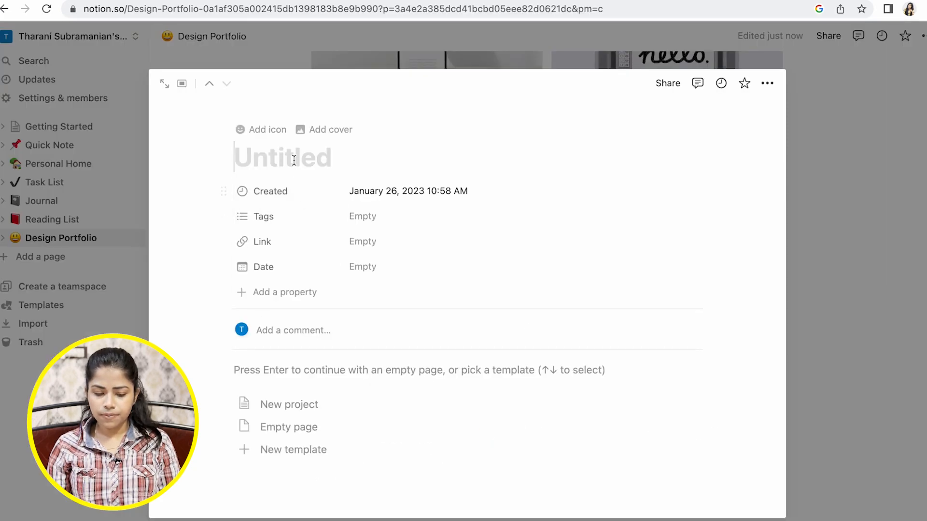
left_click(827, 36)
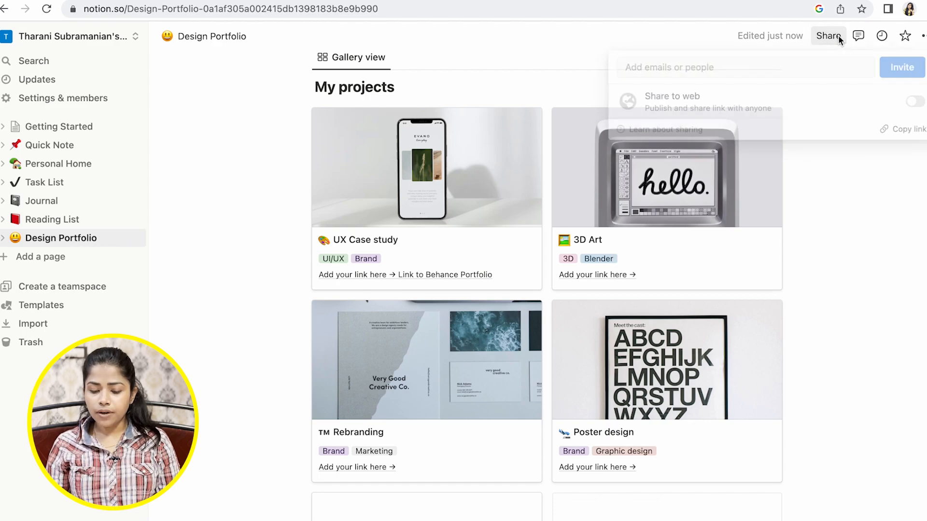
mouse_move(719, 109)
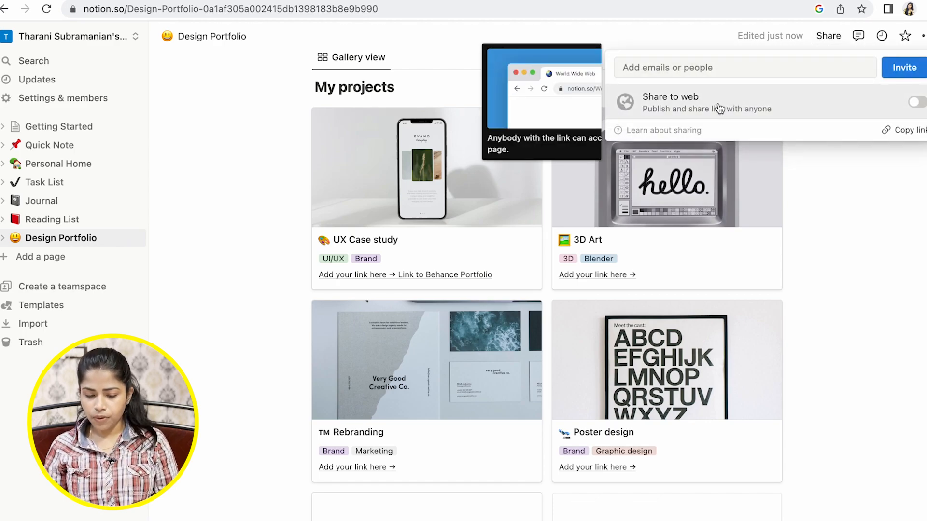
mouse_move(782, 122)
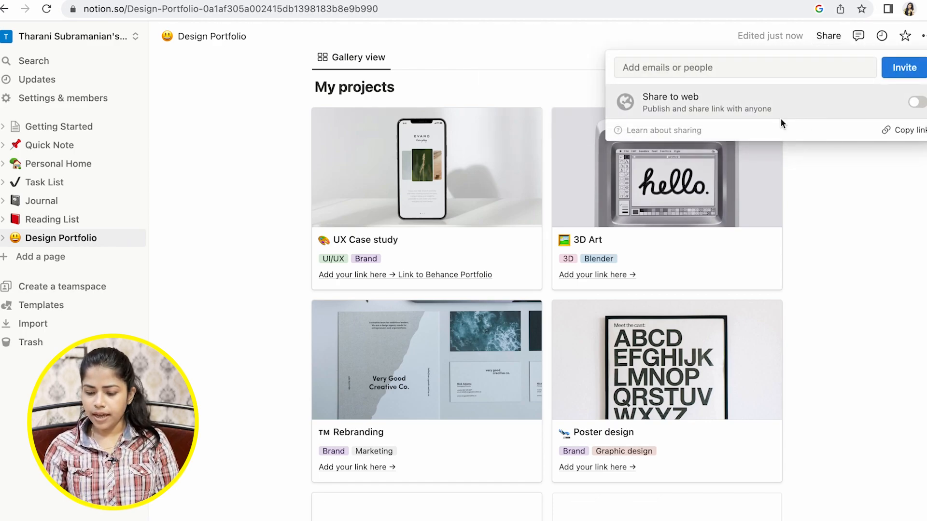
mouse_move(797, 130)
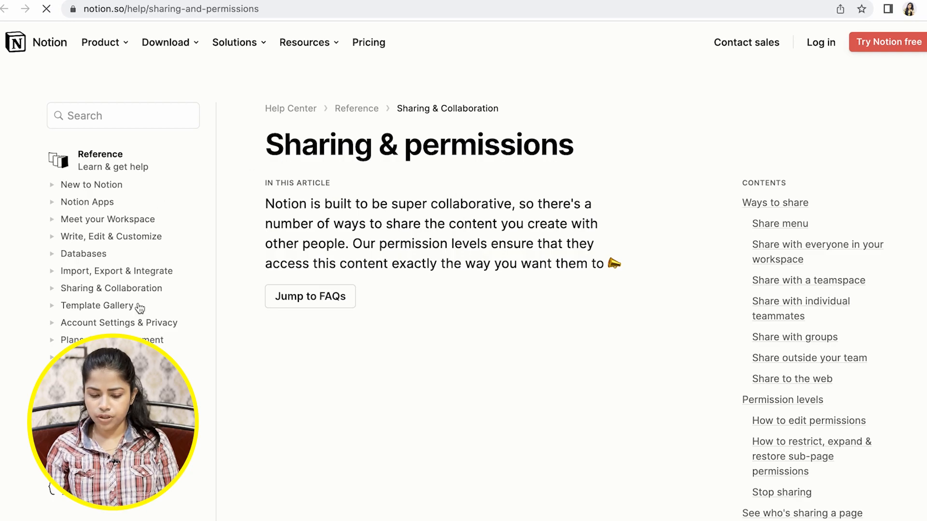
scroll("down", 3)
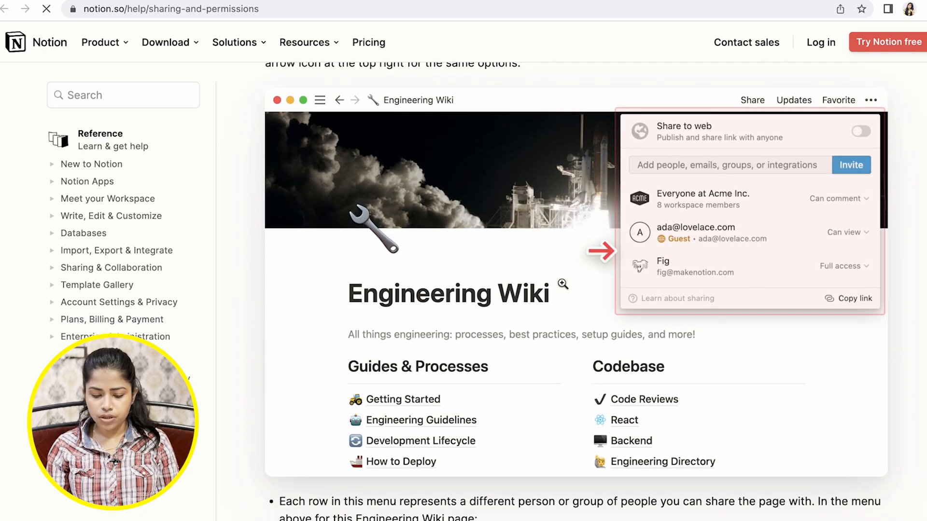
scroll("down", 3)
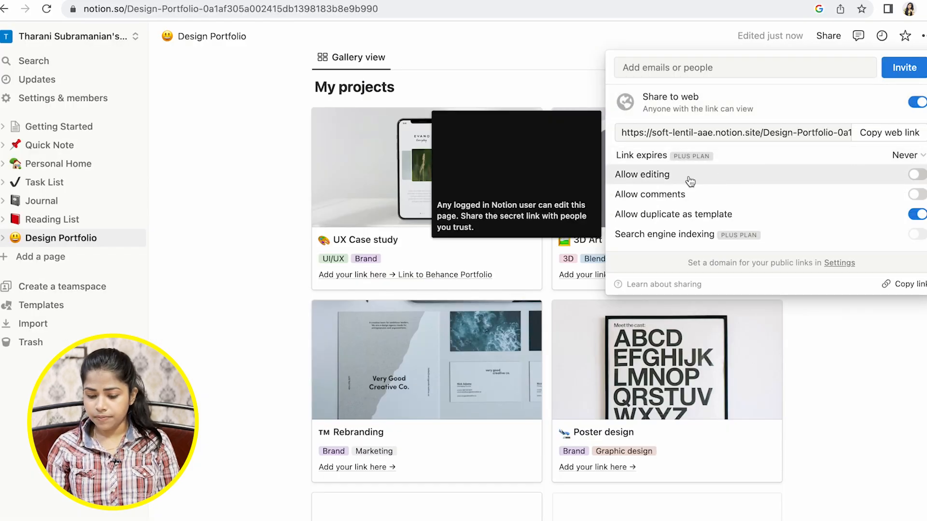
mouse_move(728, 203)
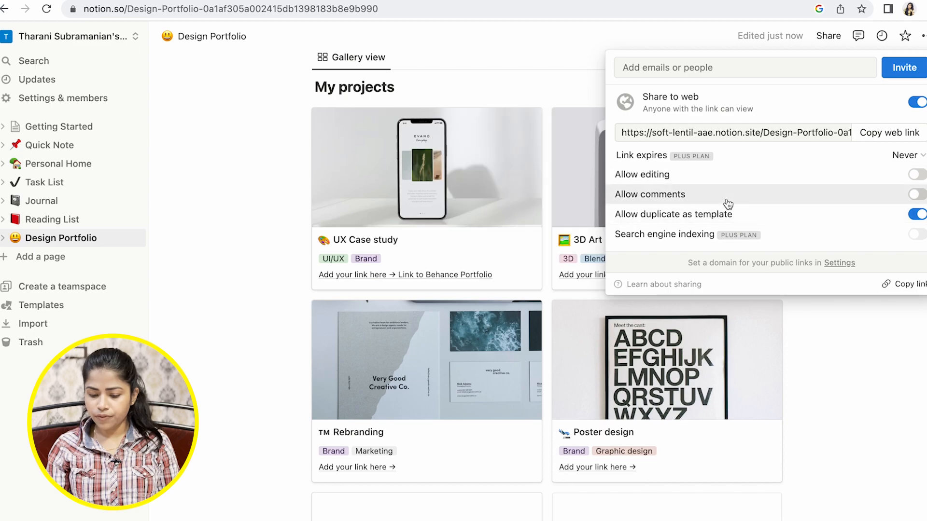
mouse_move(910, 283)
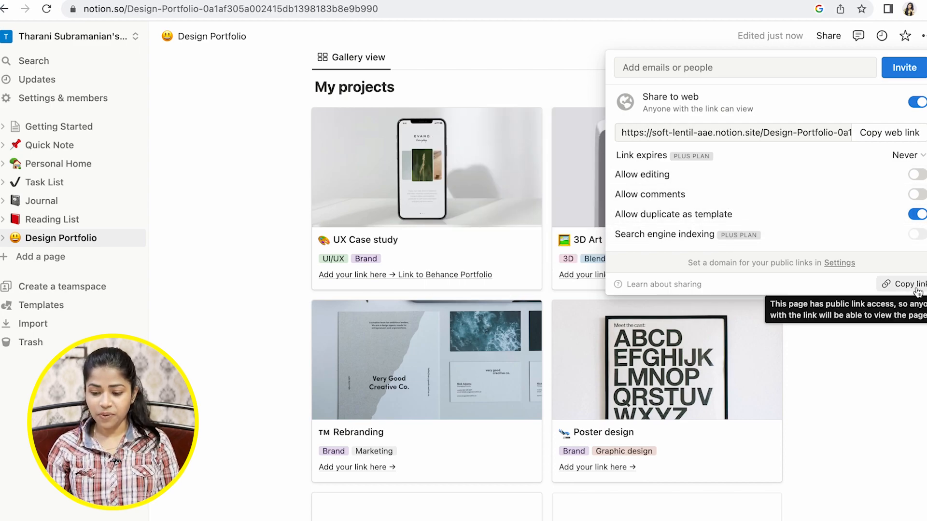
mouse_move(776, 132)
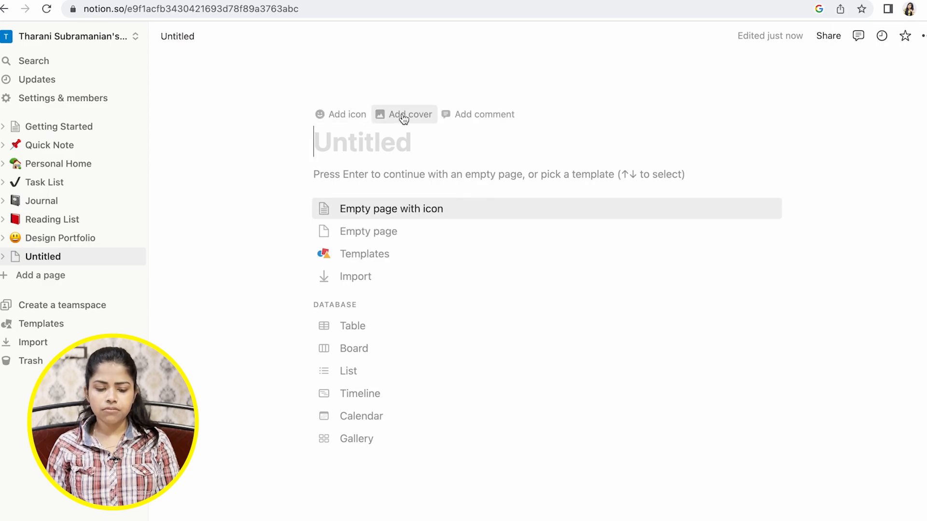
- Give the new untitled page a cover and a database with Gallery and Table views
left_click(409, 114)
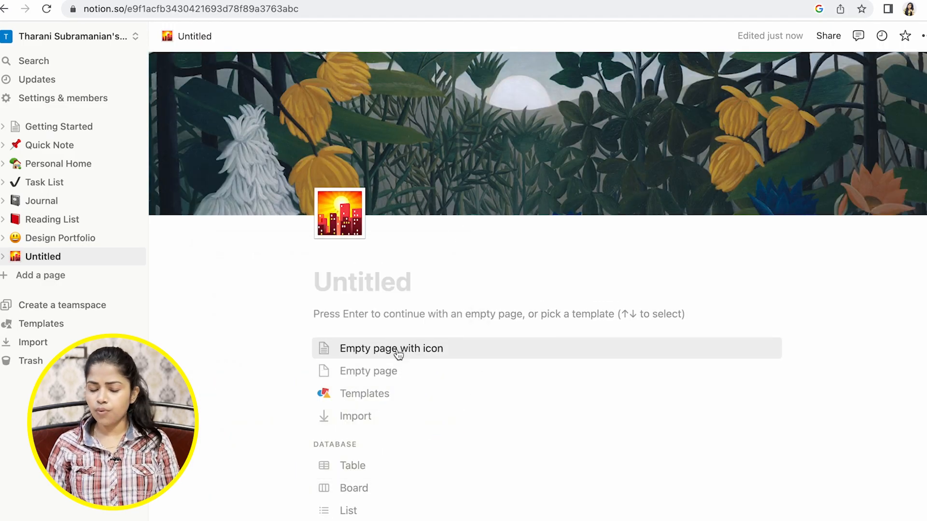
left_click(340, 212)
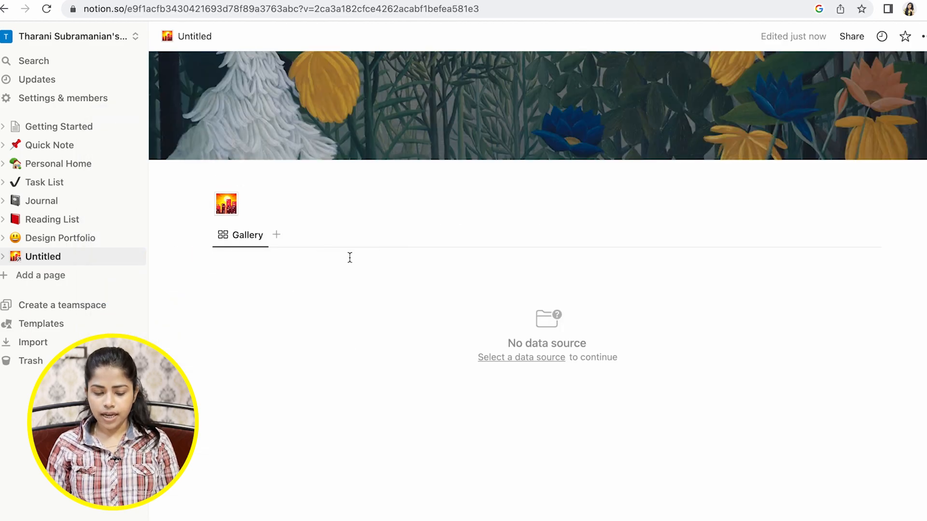
left_click(275, 234)
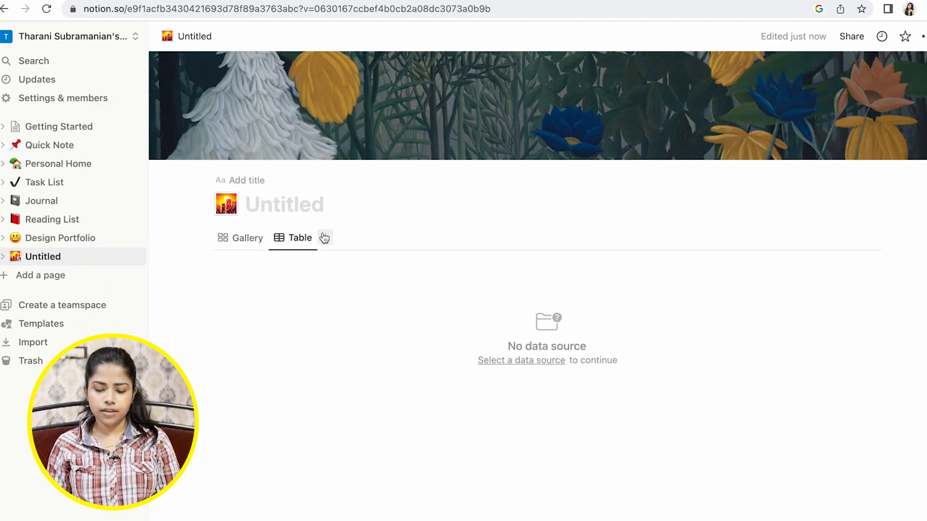